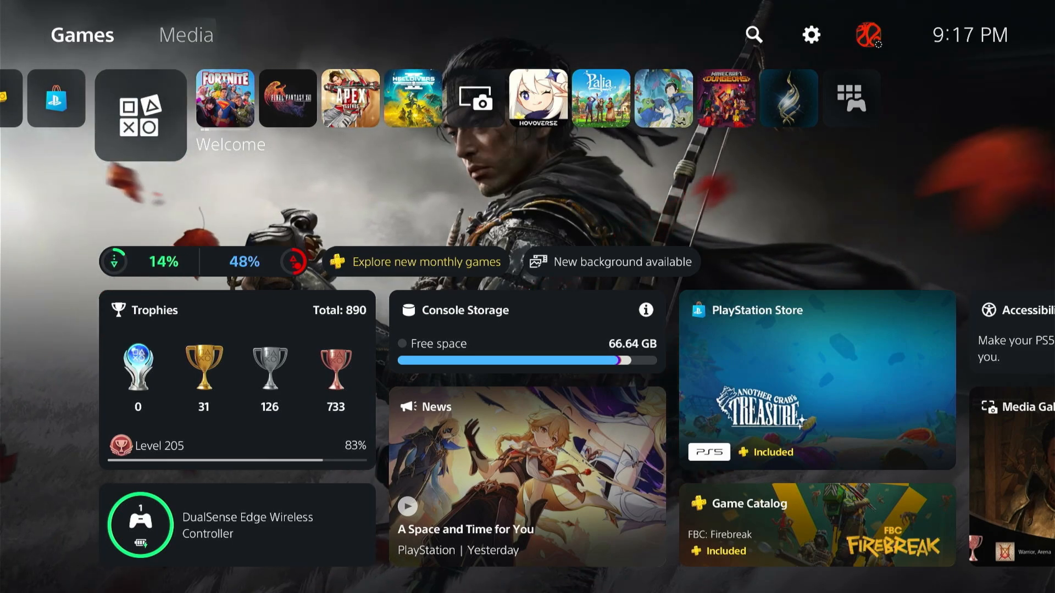
pyautogui.moveTo(810, 35)
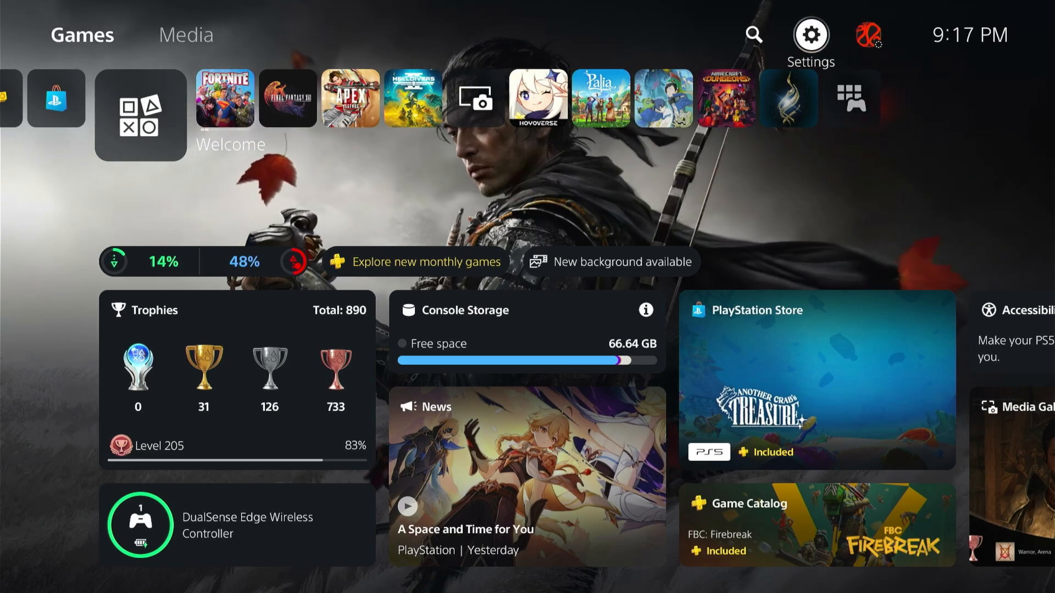
# Reach the Set Up Internet Connection list of registered networks under Network settings
pyautogui.click(810, 32)
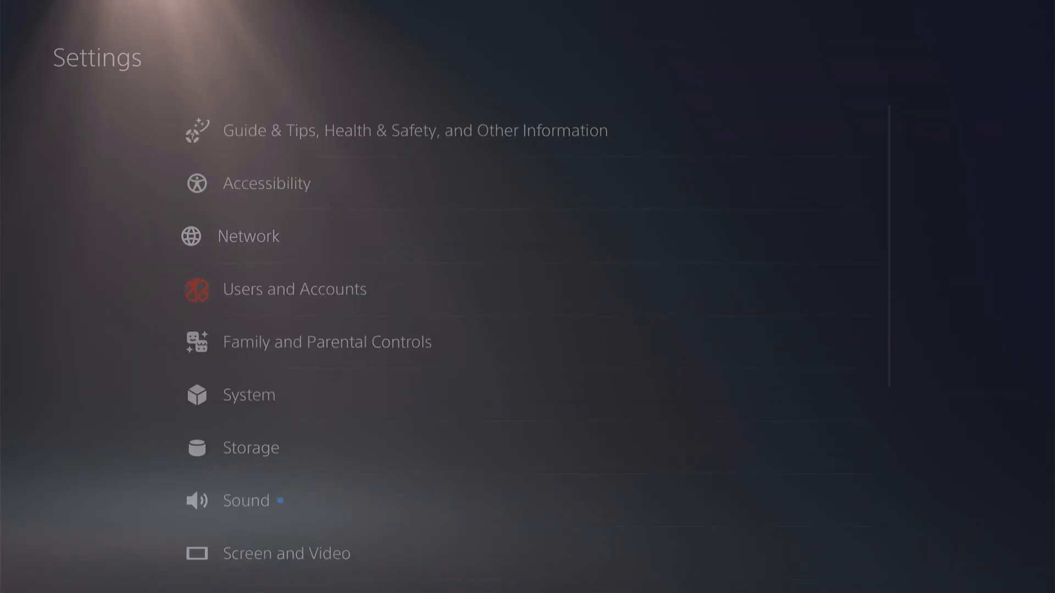
pyautogui.click(248, 235)
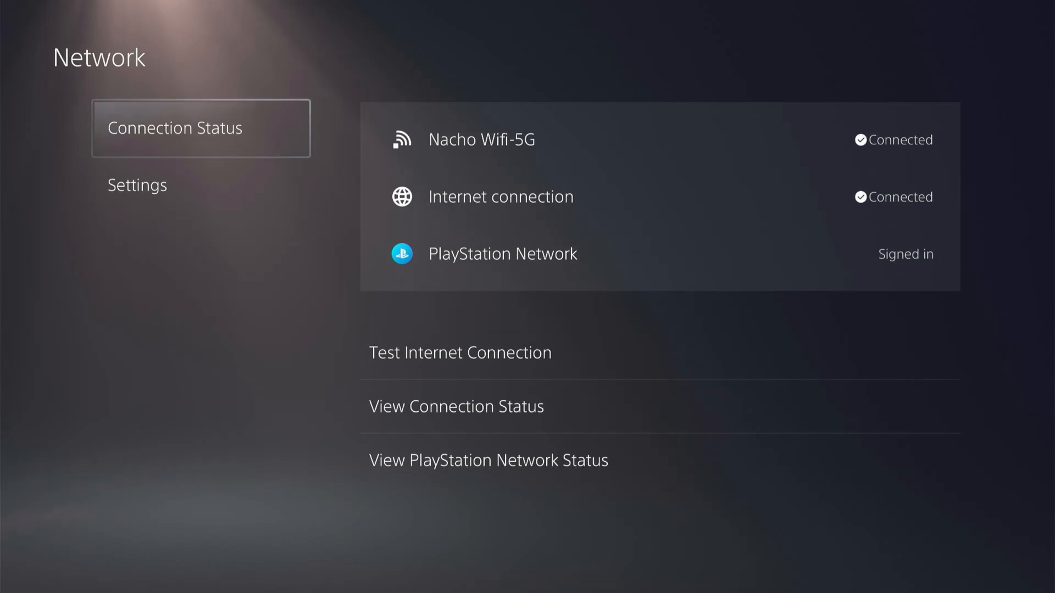
pyautogui.click(137, 185)
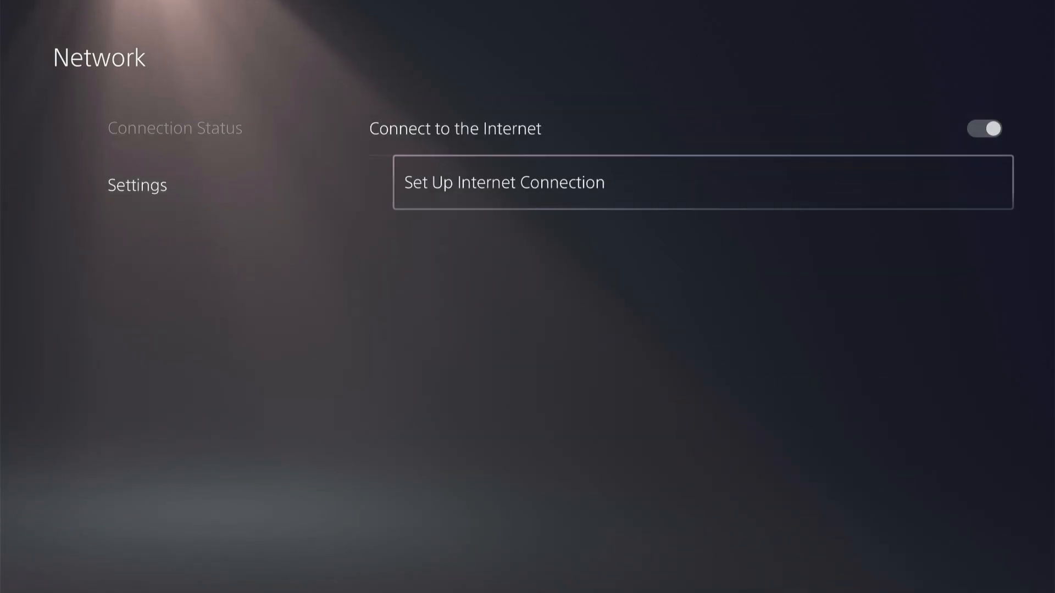
pyautogui.click(503, 181)
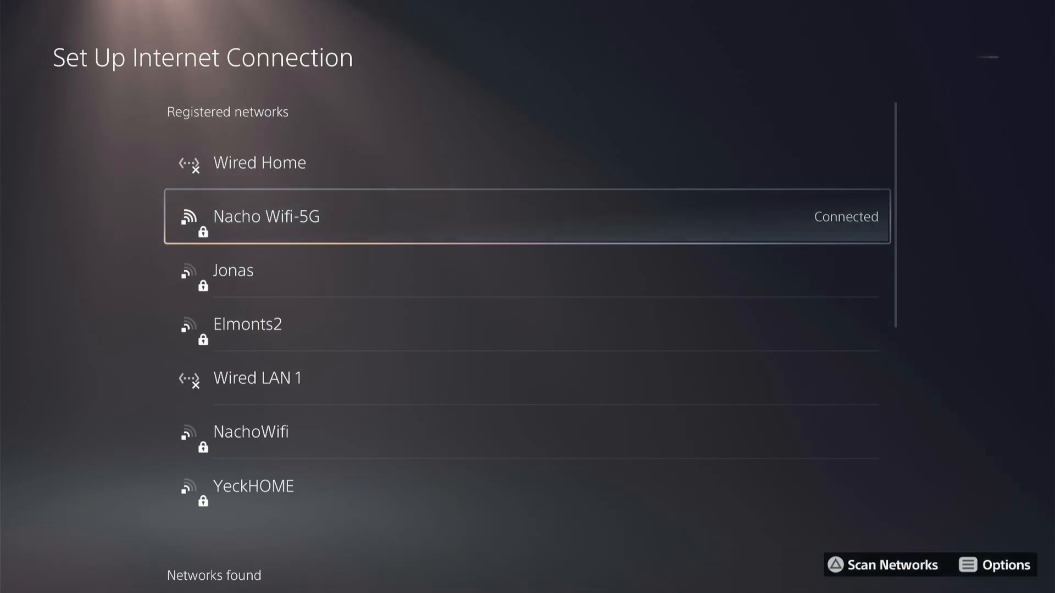
# Switch the connected 5G Wi-Fi network's DNS Settings to Manual in Advanced Settings
pyautogui.click(1004, 565)
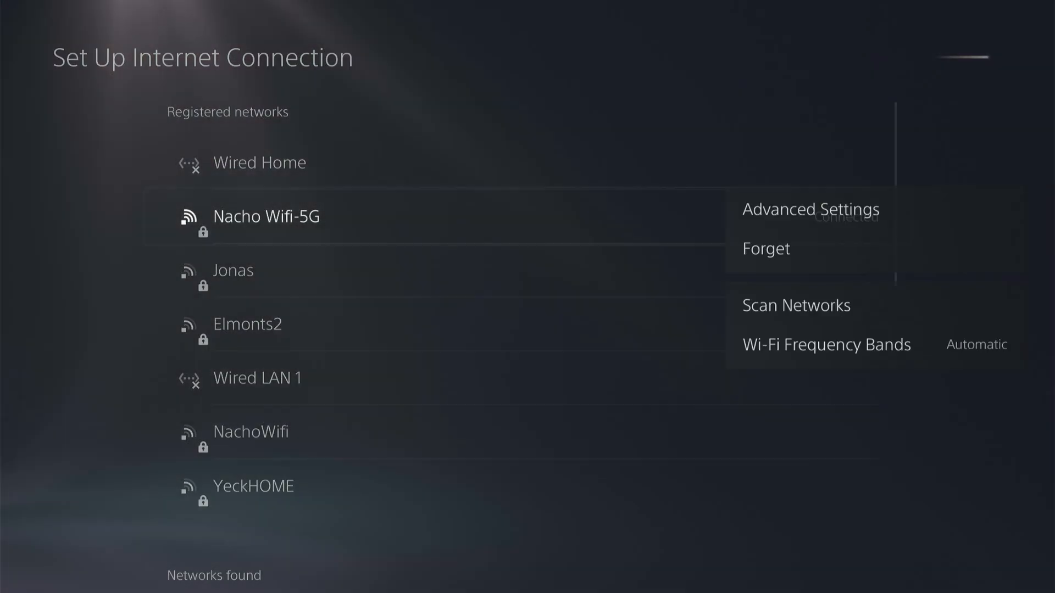
pyautogui.moveTo(809, 209)
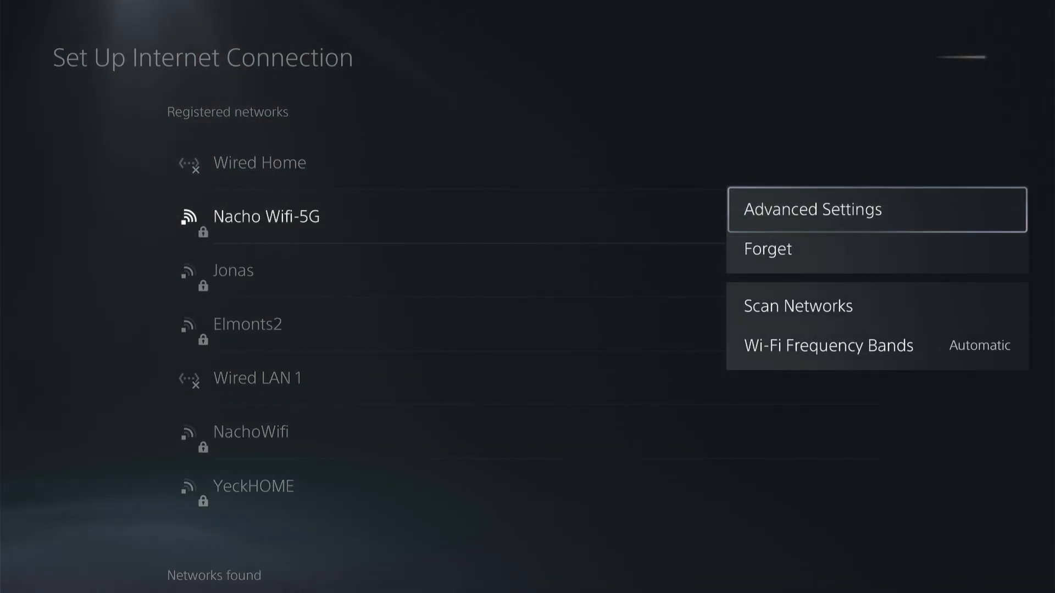
pyautogui.click(811, 209)
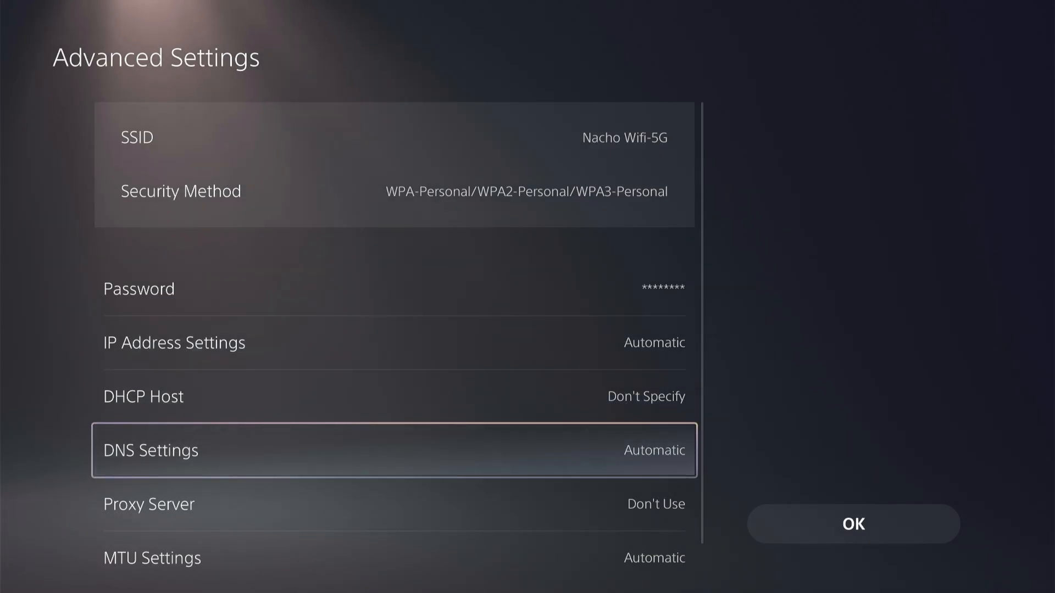
pyautogui.click(393, 450)
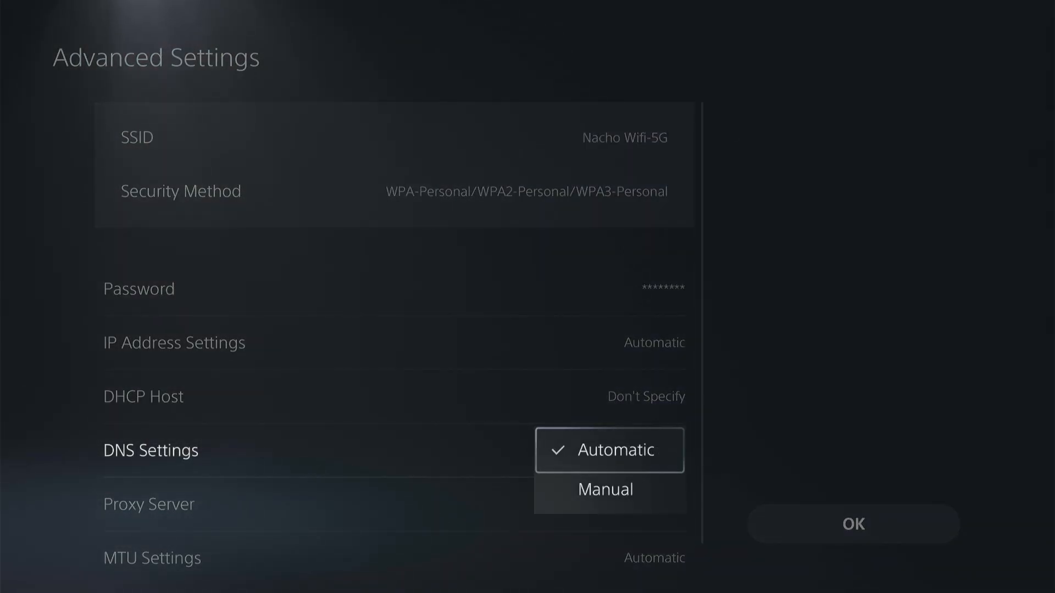
pyautogui.click(604, 489)
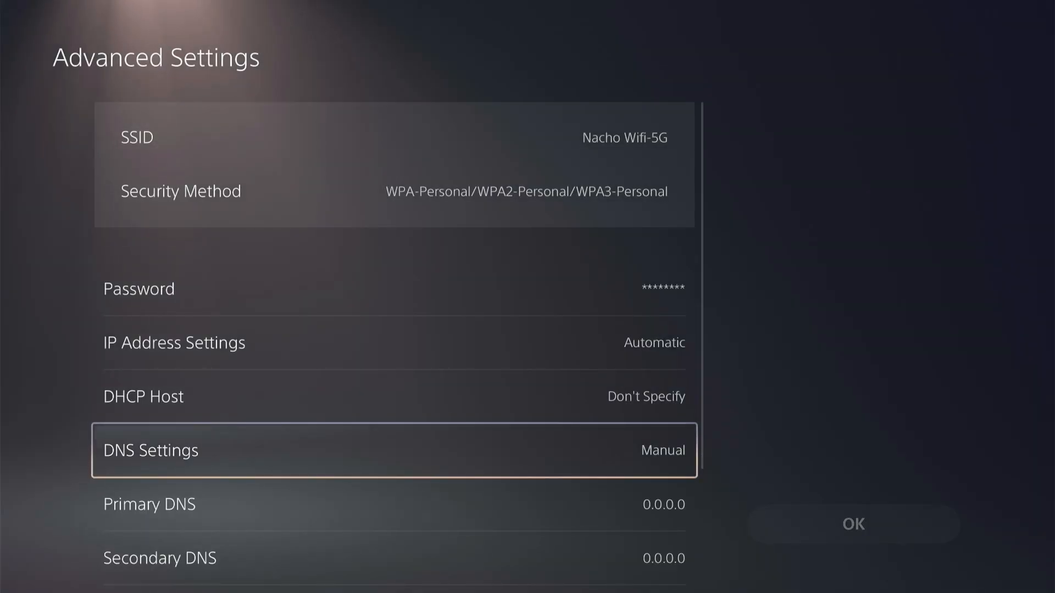
# Enter Google DNS — Primary 8.8.8.8, Secondary 8.8.4.4 — and save with OK
pyautogui.scroll(-3)
pyautogui.write('8.8')
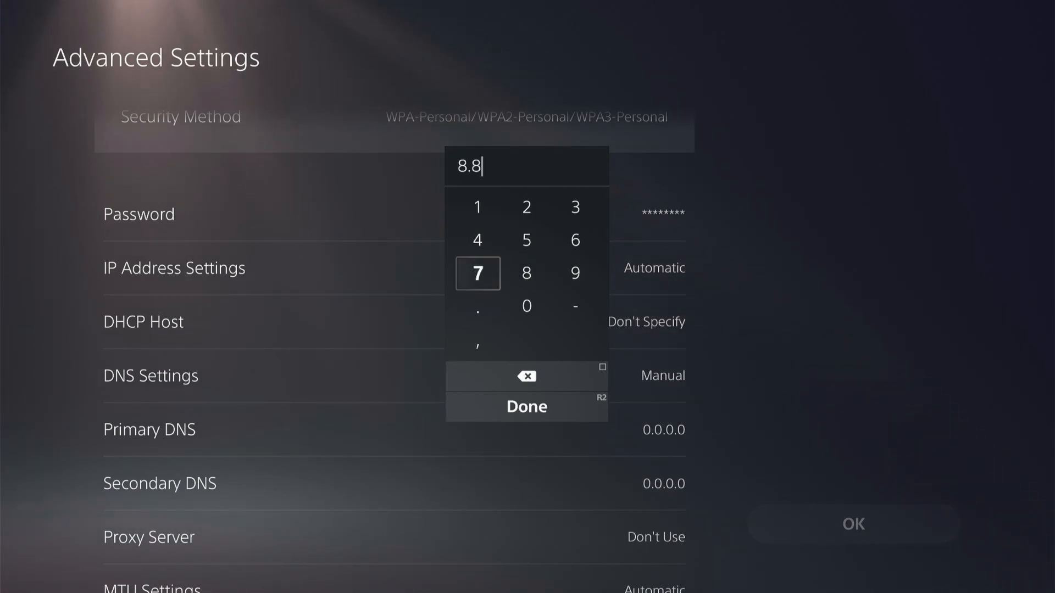
pyautogui.click(527, 273)
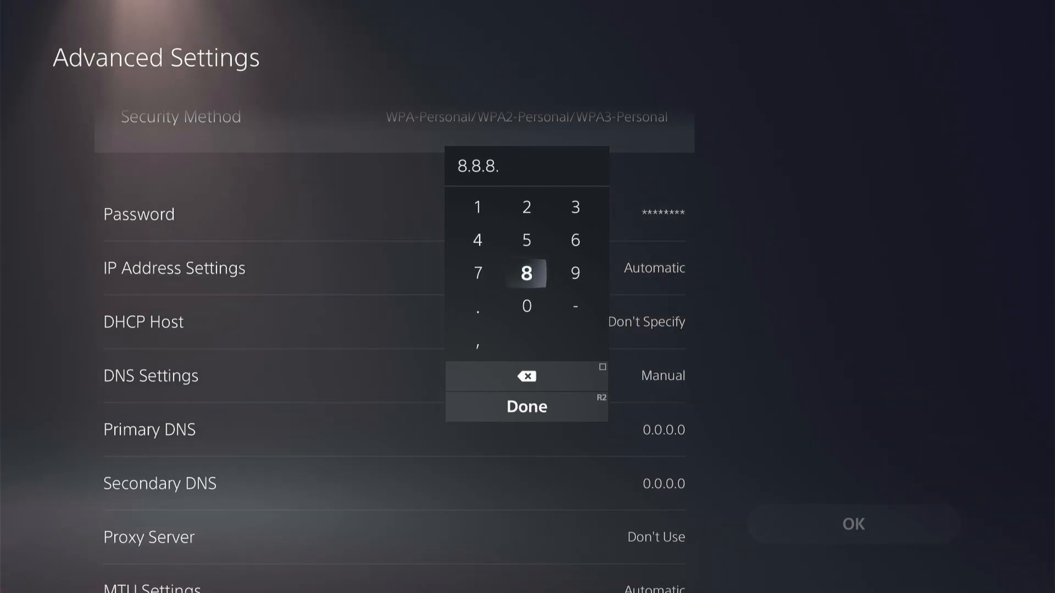
pyautogui.click(526, 407)
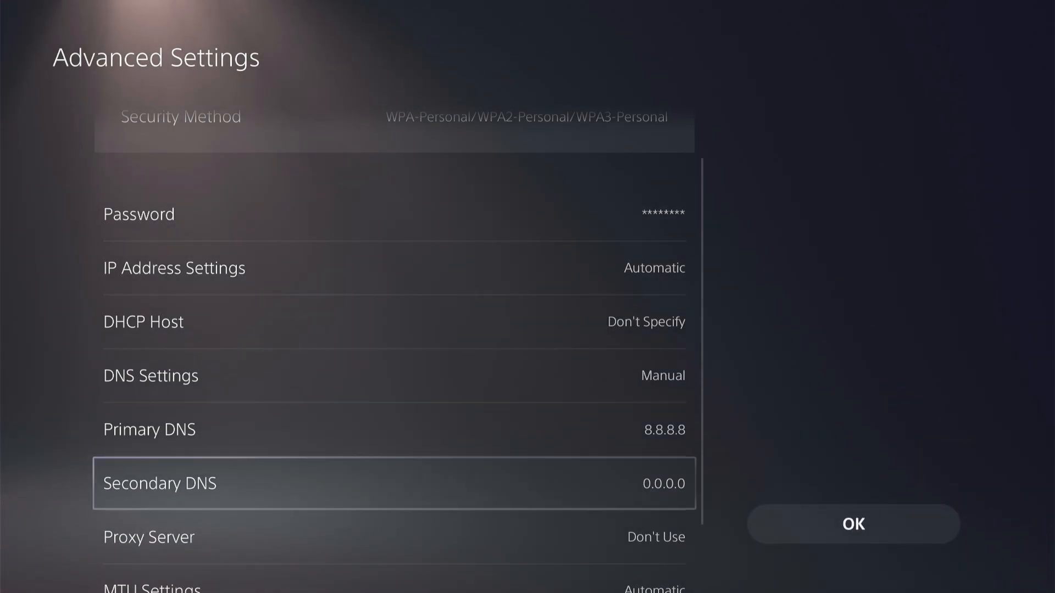
pyautogui.click(395, 483)
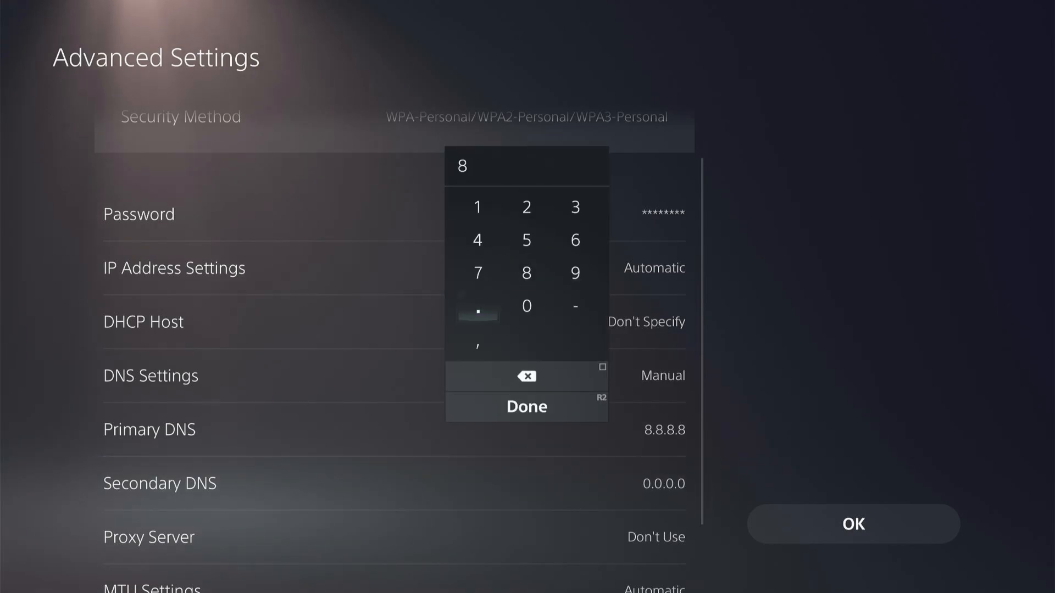
pyautogui.click(476, 241)
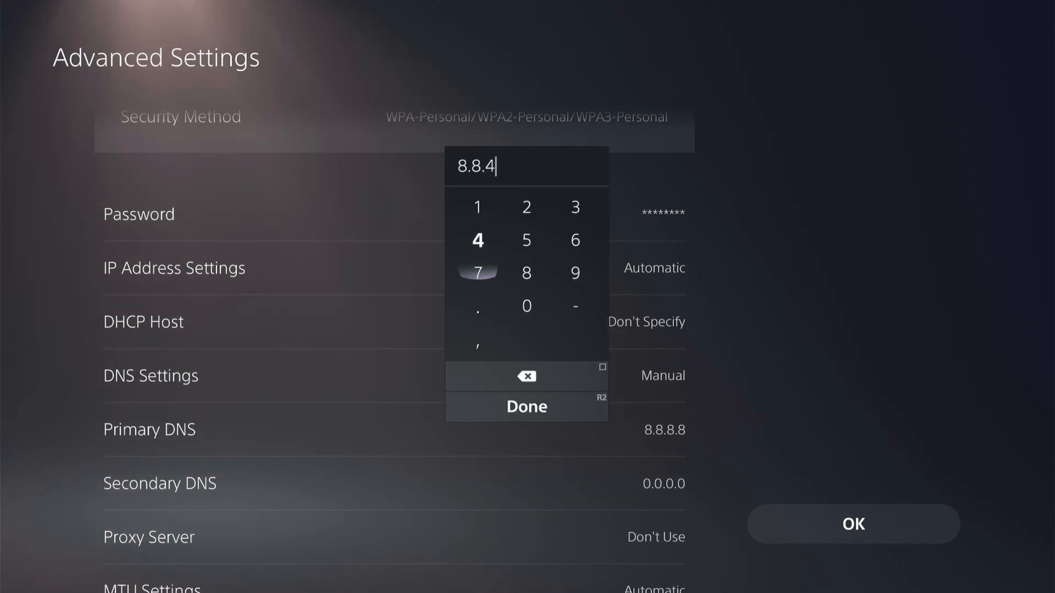
pyautogui.click(527, 407)
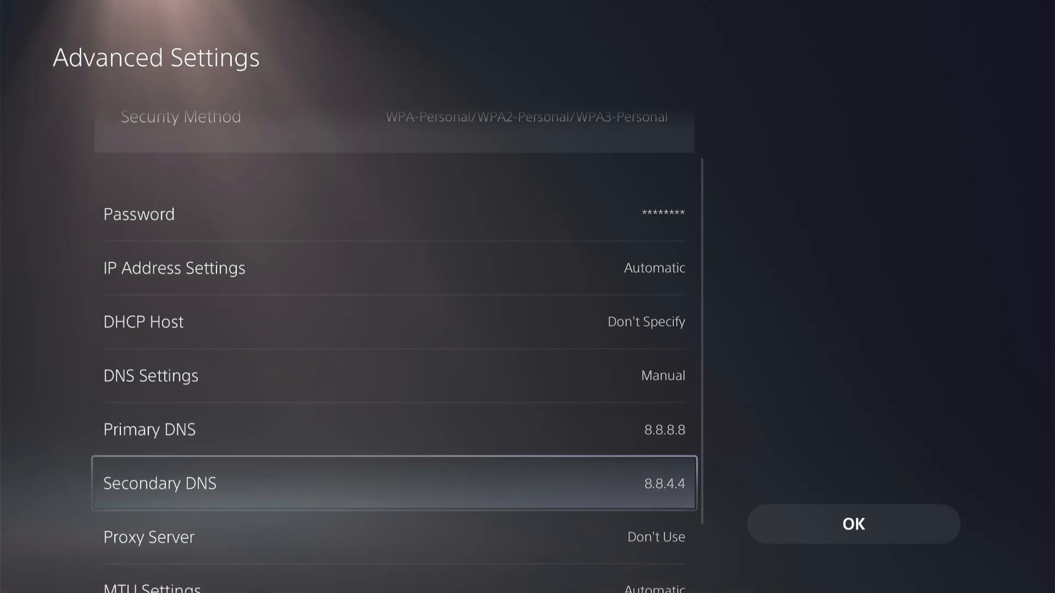
pyautogui.click(853, 524)
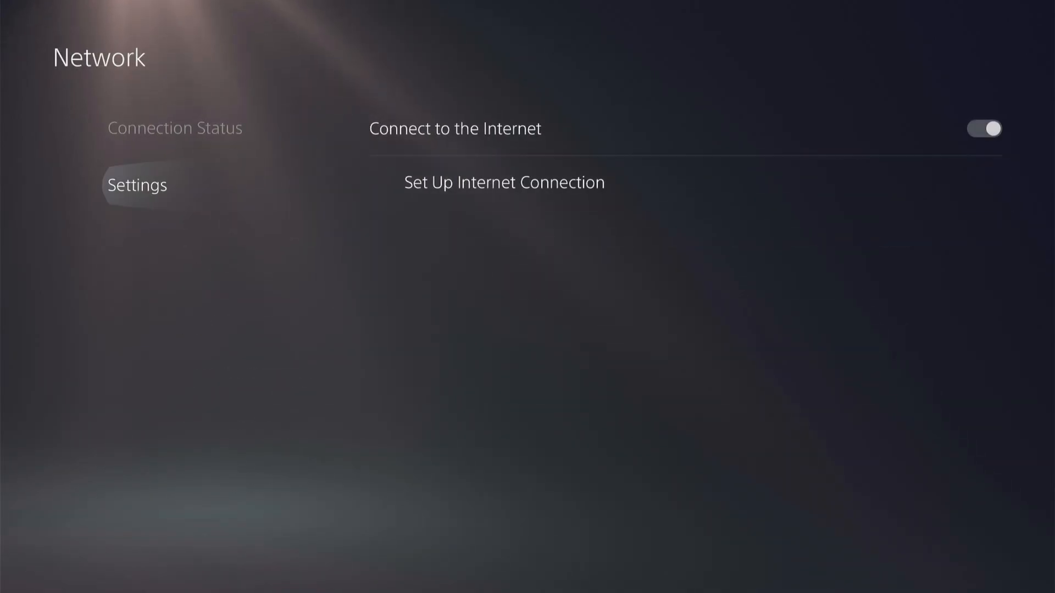
pyautogui.click(175, 128)
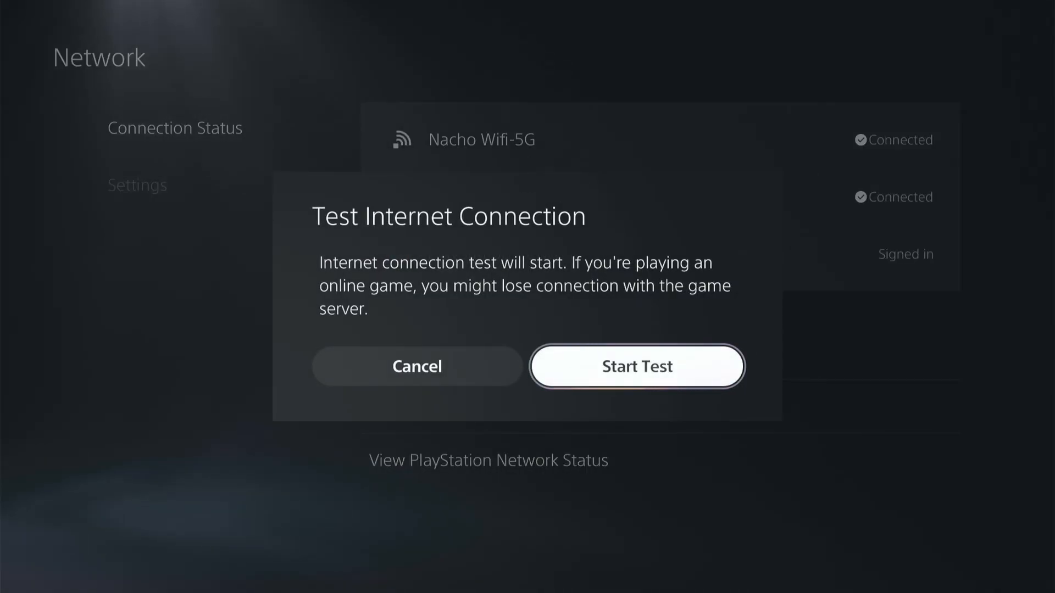
pyautogui.click(415, 366)
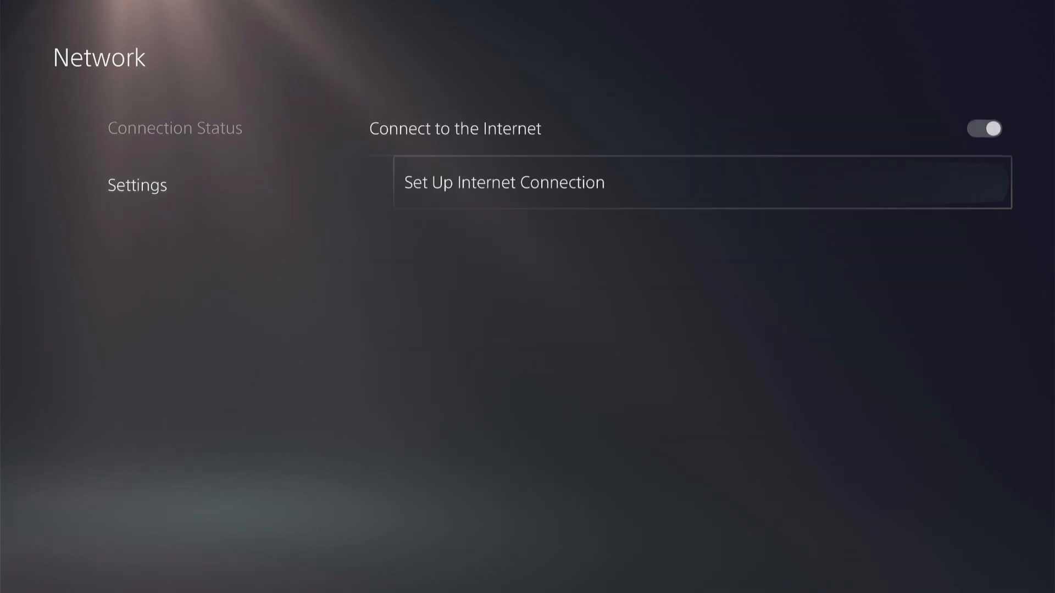
# Reopen the connected network's Advanced Settings to confirm DNS 8.8.8.8 / 8.8.4.4
pyautogui.click(504, 183)
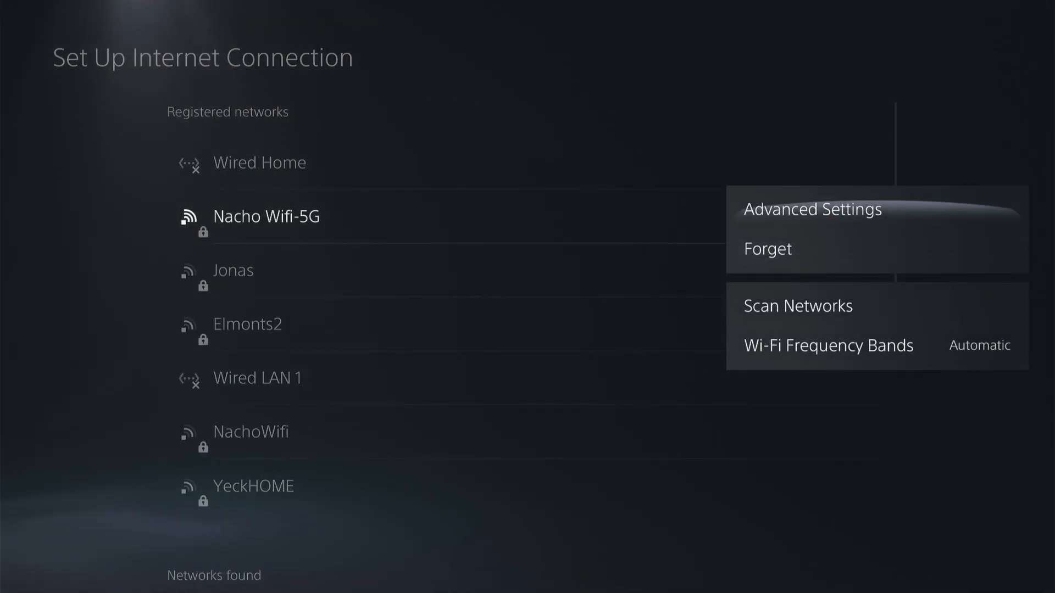
pyautogui.click(811, 209)
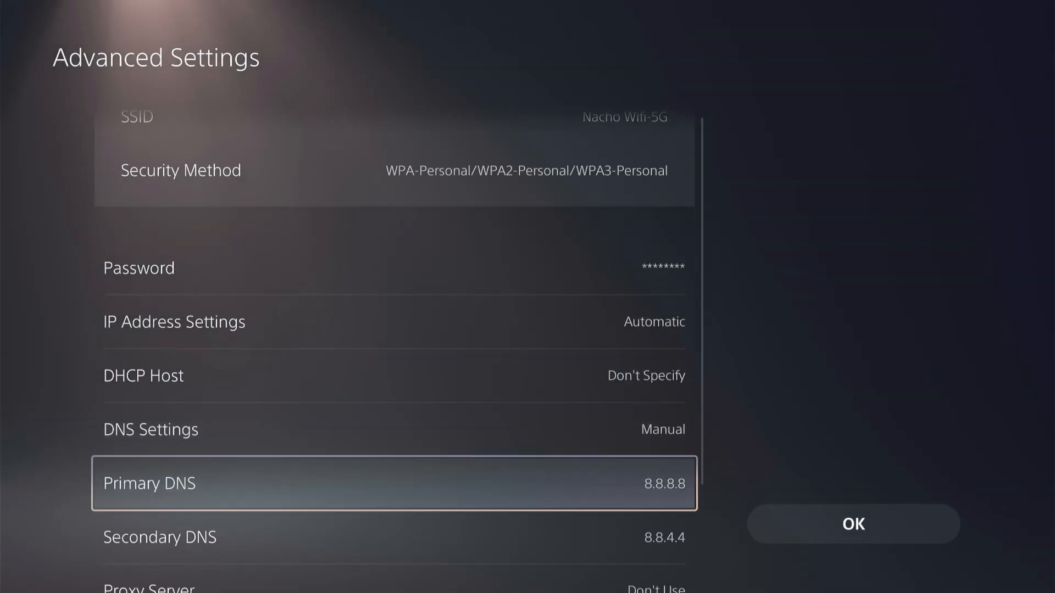
# Change DNS to Cloudflare — Primary 1.1.1.1, Secondary 1.0.0.1 — and save to reconnect
pyautogui.click(394, 482)
pyautogui.write('1.1.1')
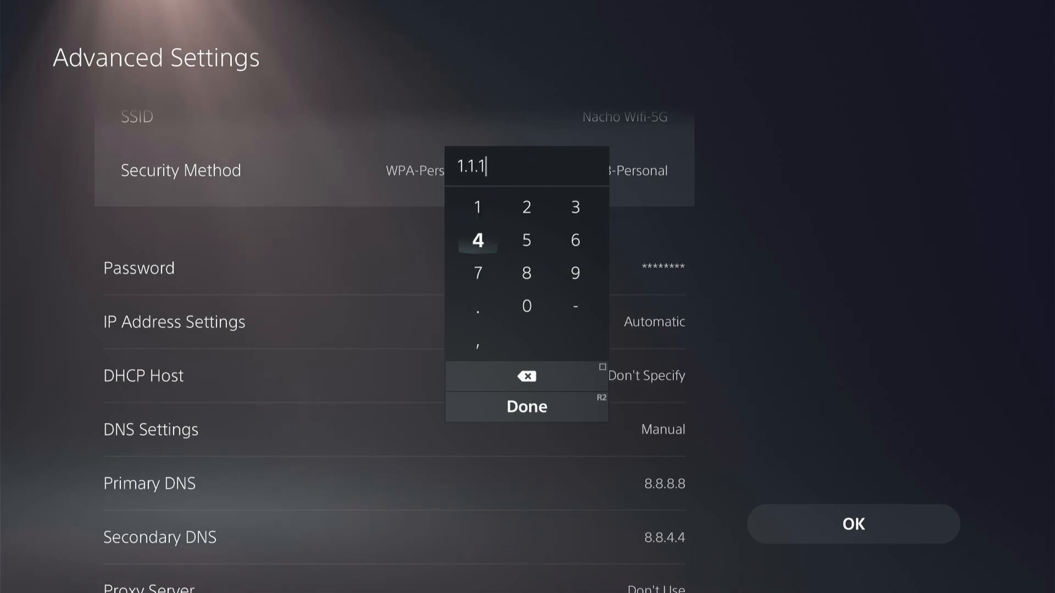
pyautogui.click(526, 407)
pyautogui.write('1.0.0.')
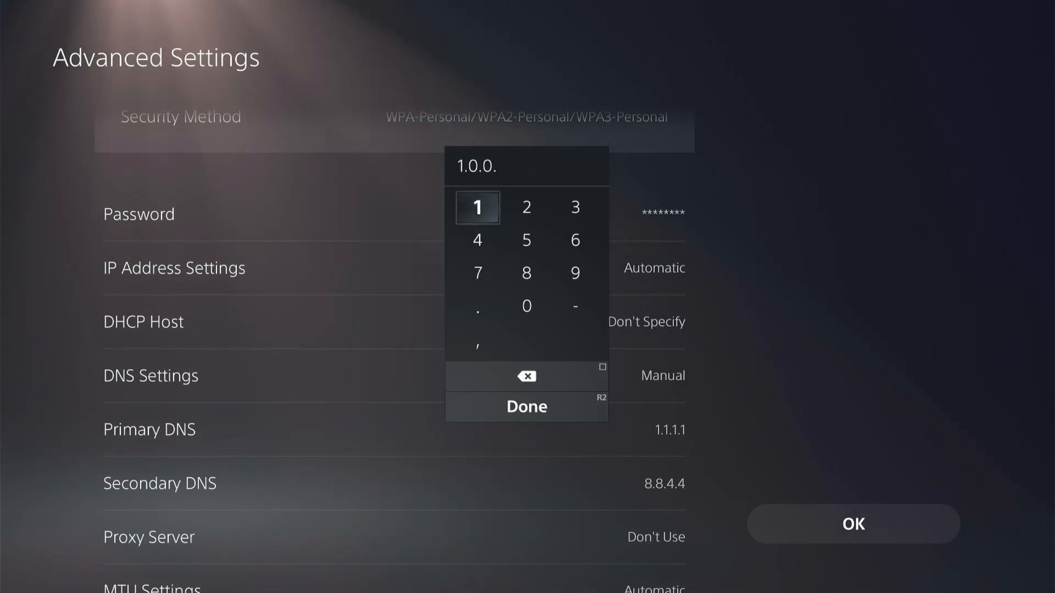
pyautogui.click(526, 406)
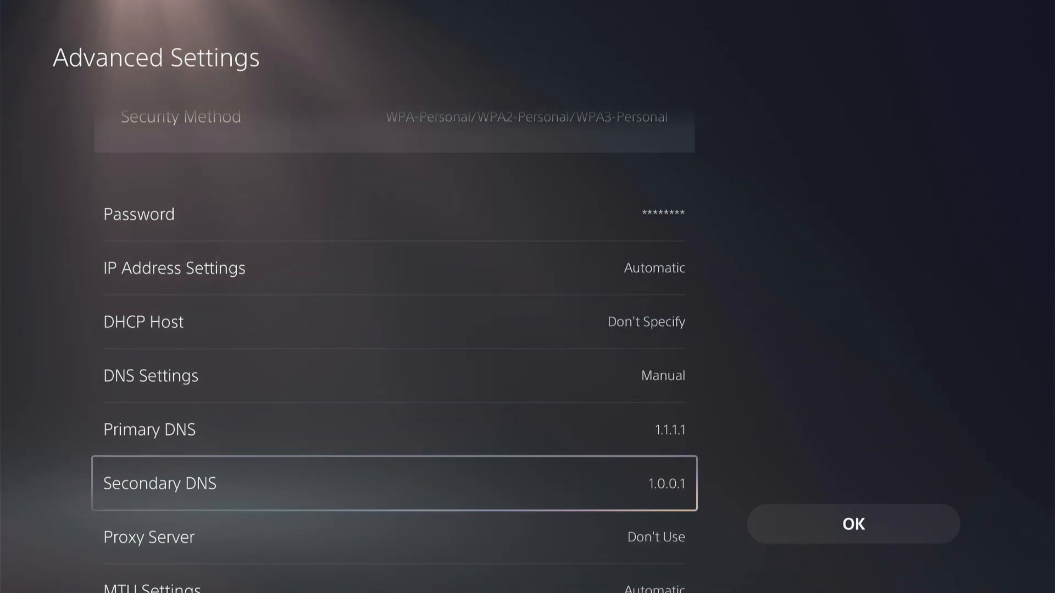
pyautogui.click(853, 524)
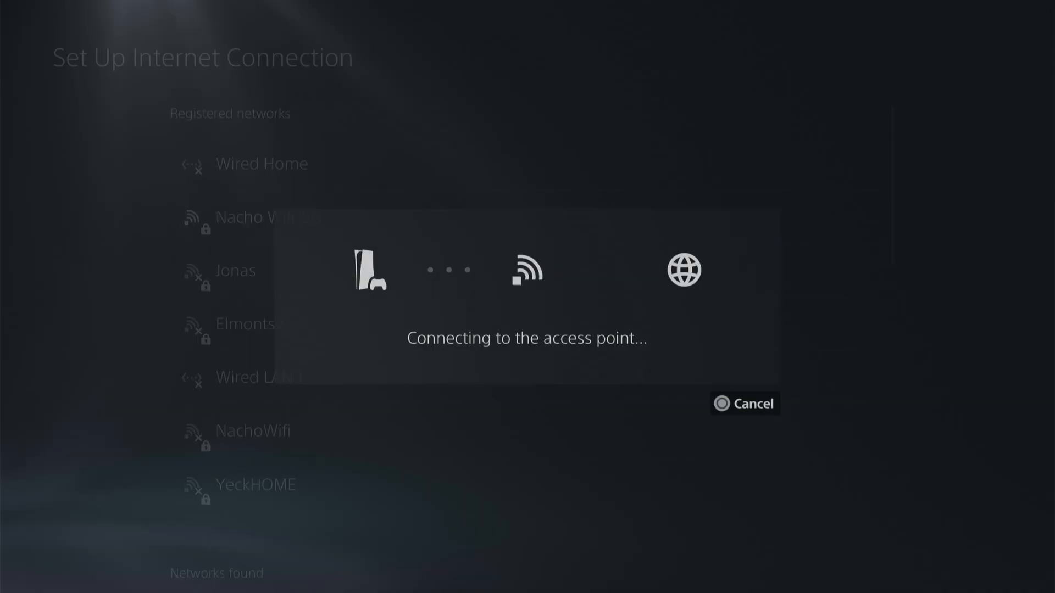